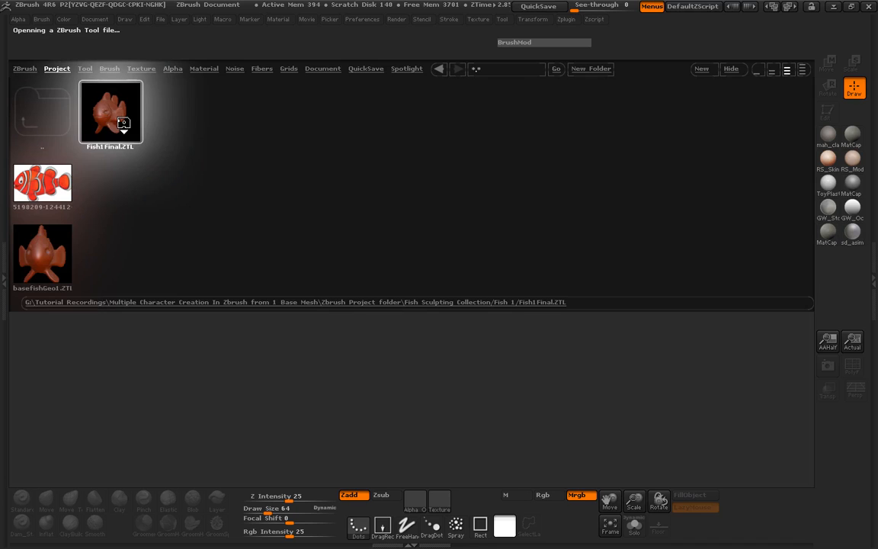
Open Fish1Final.ZTL from LightBox, make it editable and rotate it to a three-quarter view.
left_click(111, 112)
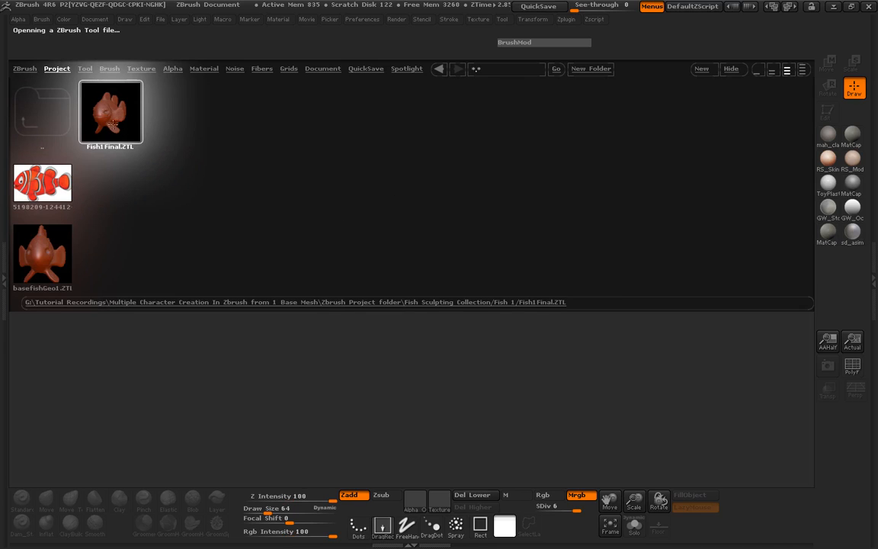
mouse_move(463, 273)
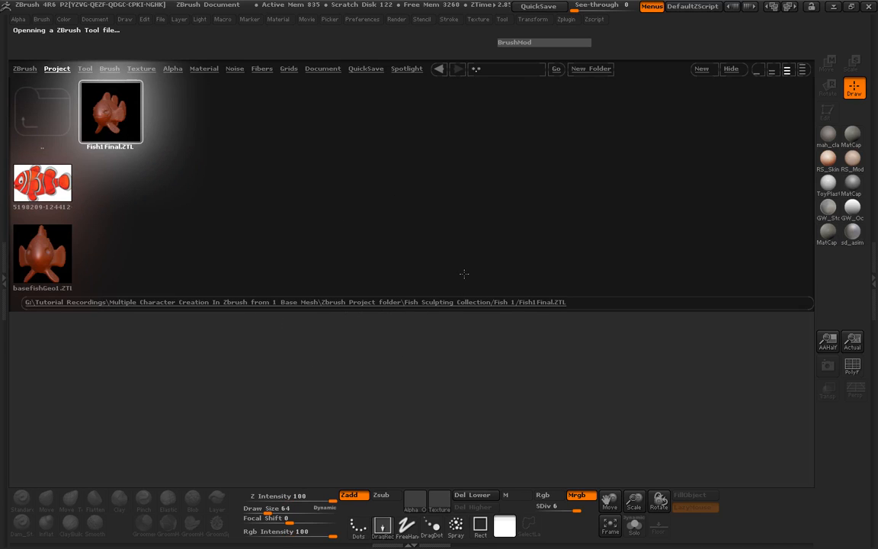
left_click(110, 112)
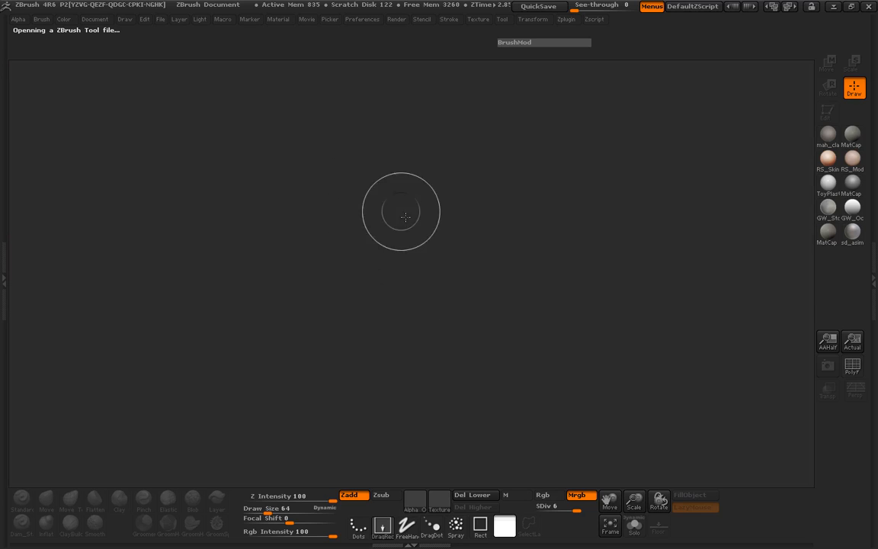
mouse_move(375, 227)
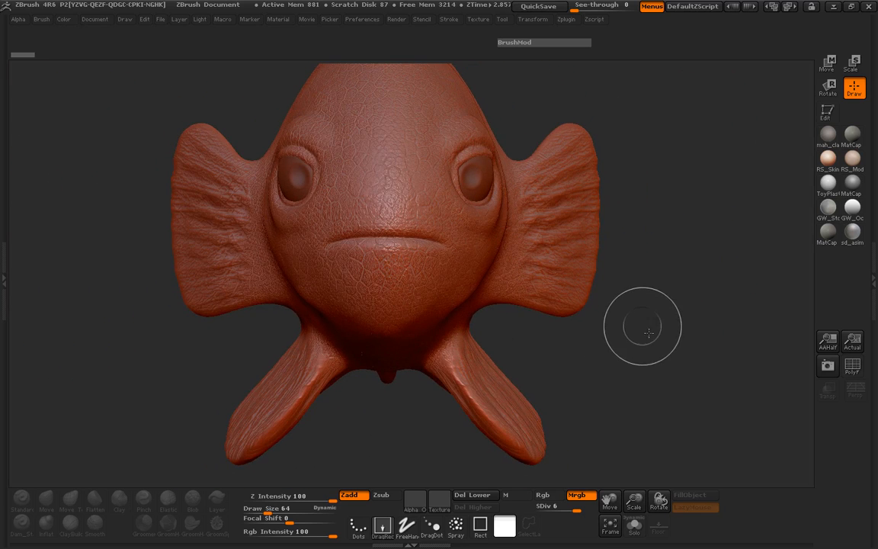
left_click(827, 112)
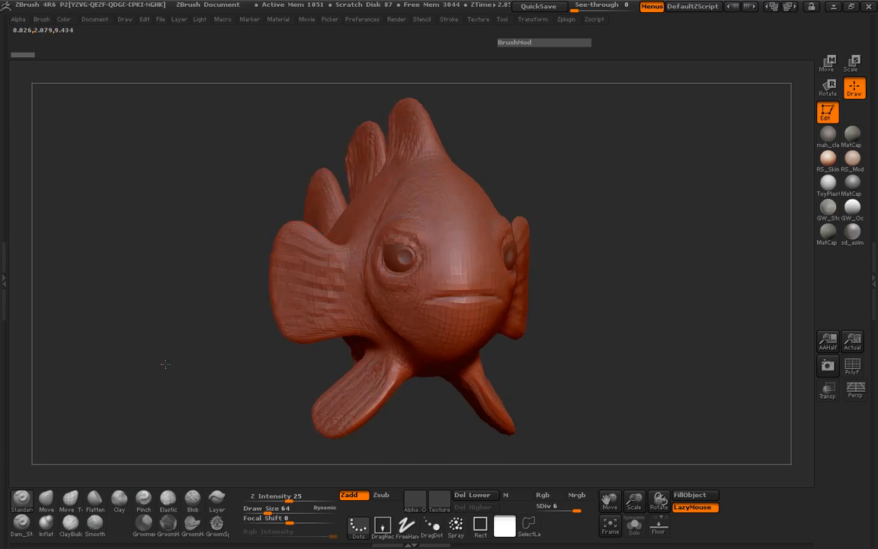
left_click_drag(165, 364, 167, 338)
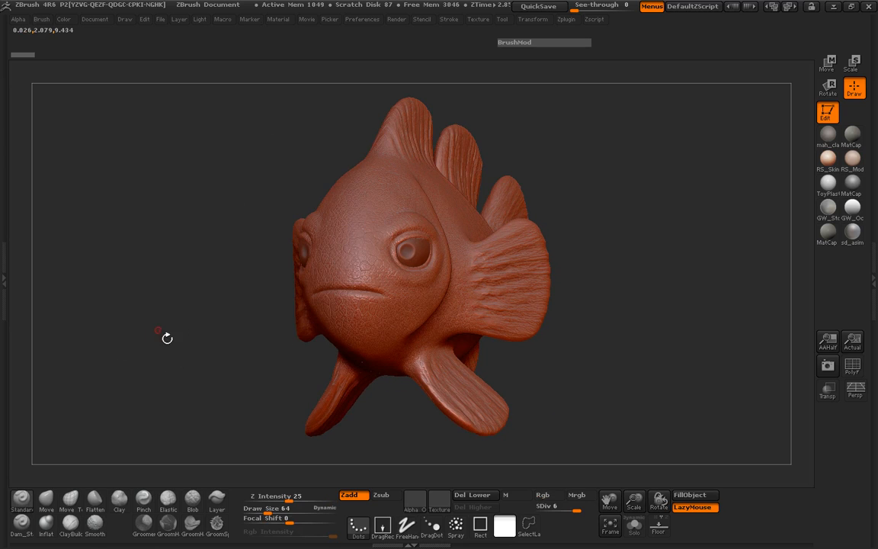
Browse LightBox's ZBrush tab to the SPk Render setup's Rendering Setup folder and expand the Light palette.
left_click(57, 69)
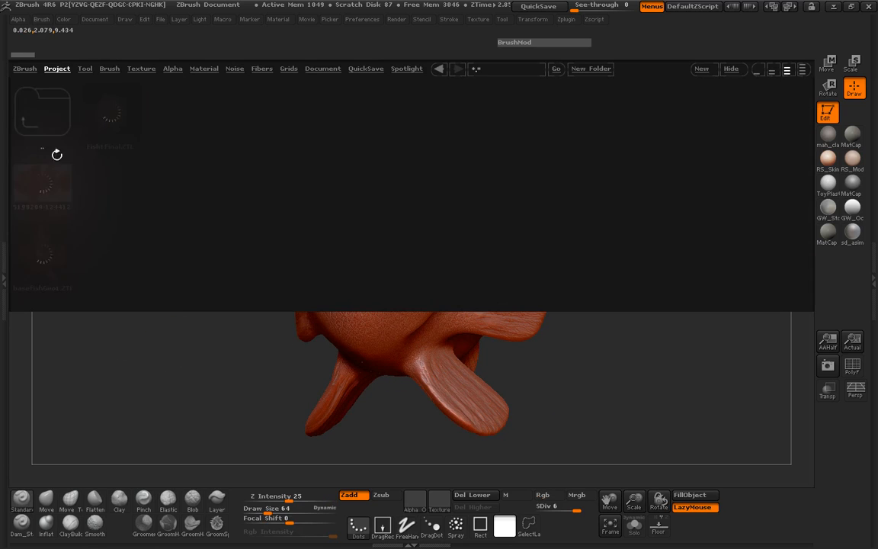
left_click(24, 69)
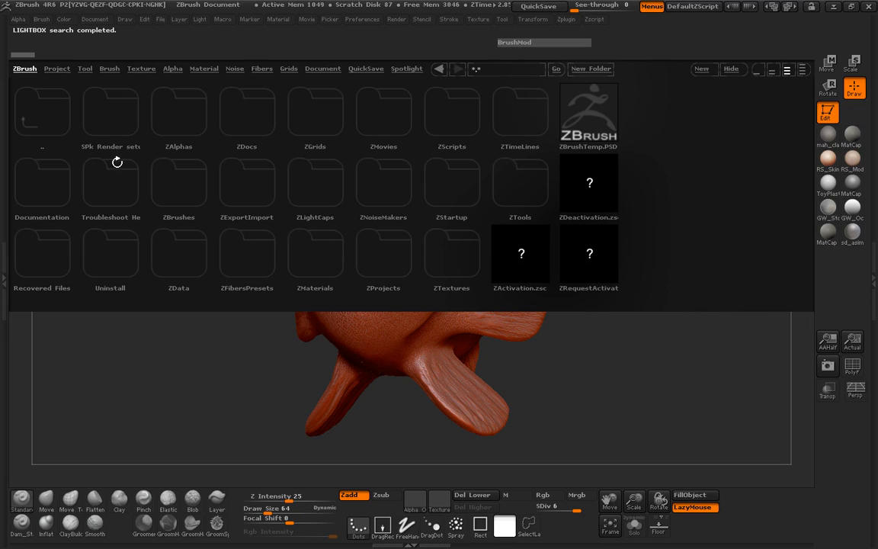
left_click(111, 115)
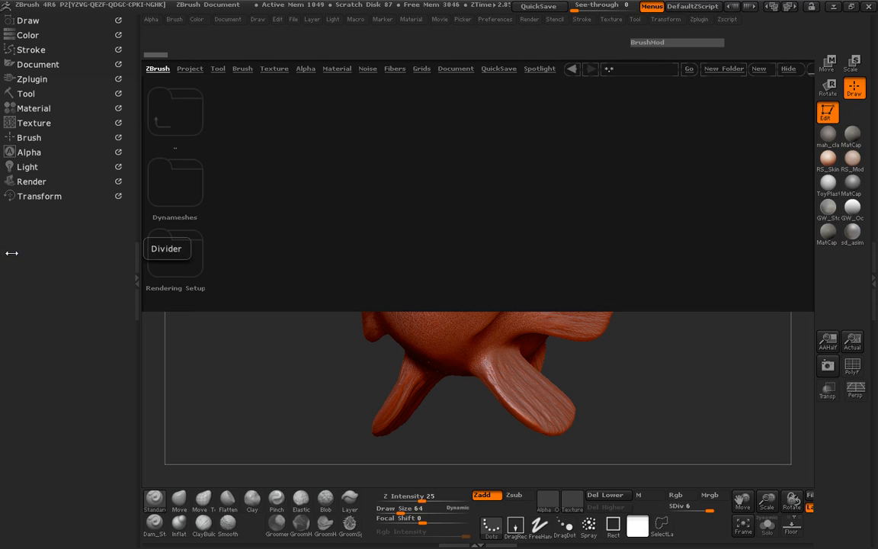
left_click(28, 166)
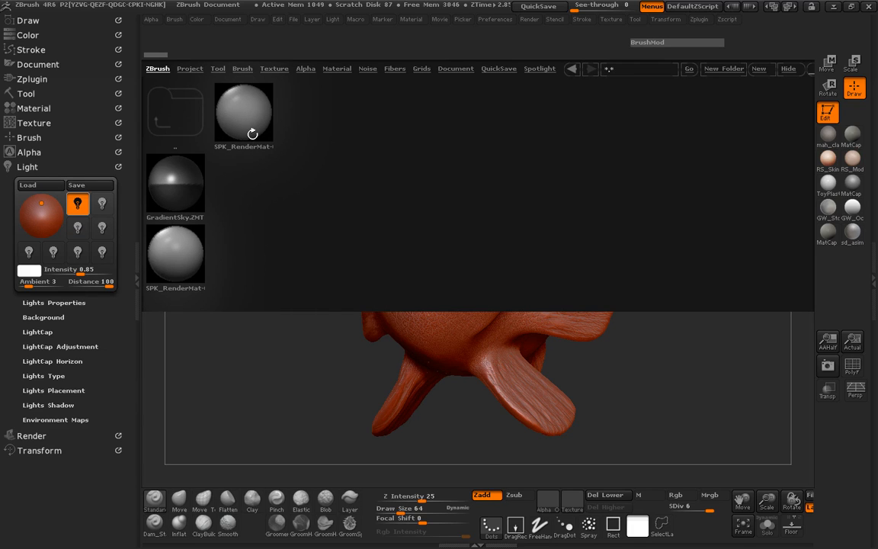
mouse_move(283, 187)
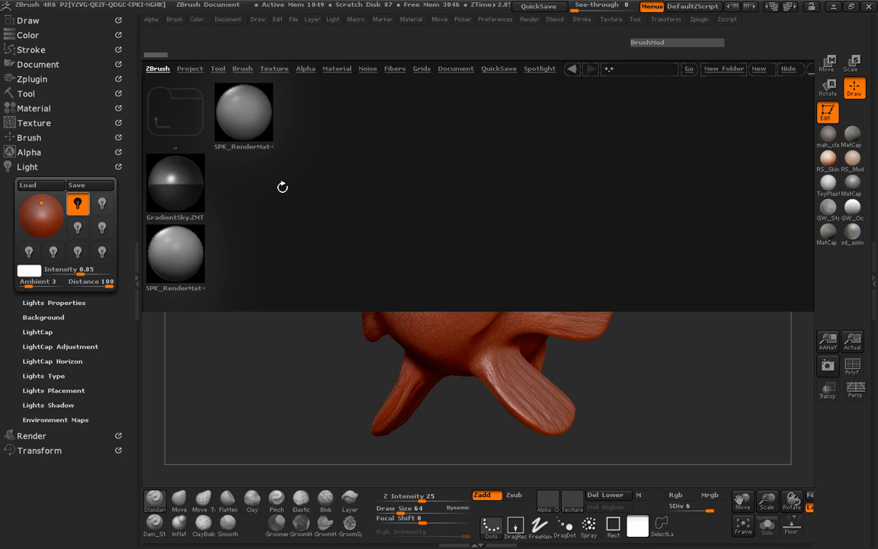
mouse_move(263, 133)
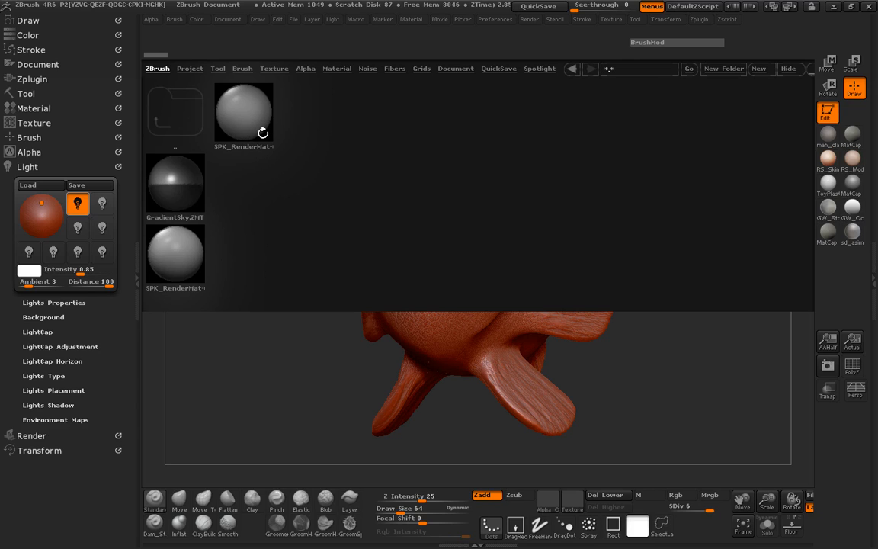
Load the render-setup lighting preset and apply the SPK_greyPres material to the fish.
left_click(243, 112)
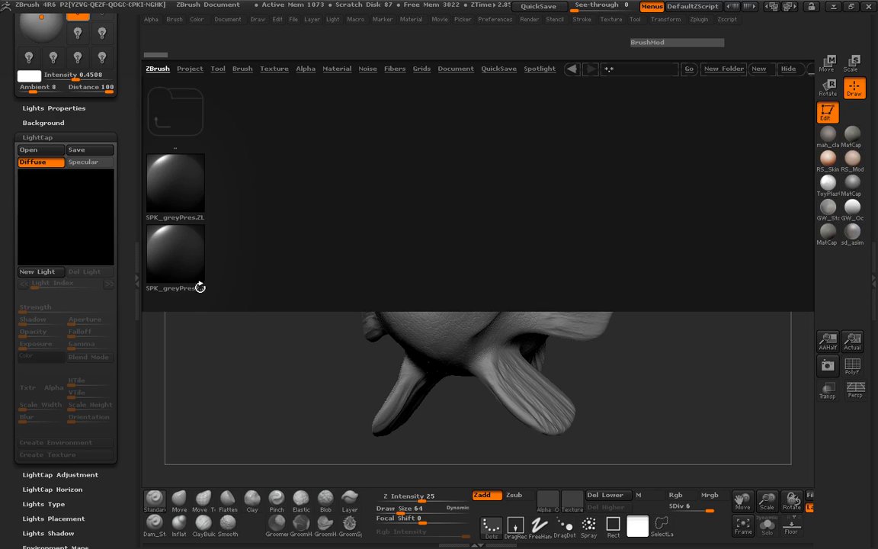
left_click(175, 259)
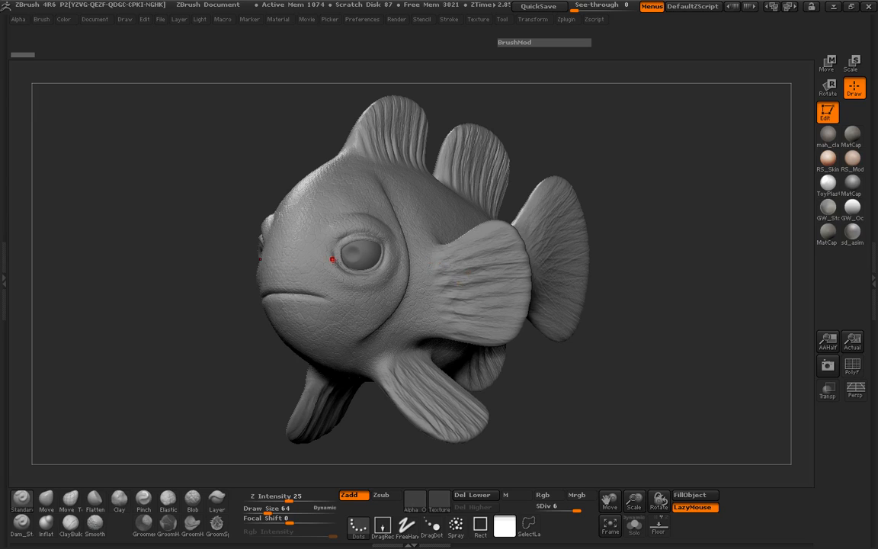
mouse_move(826, 341)
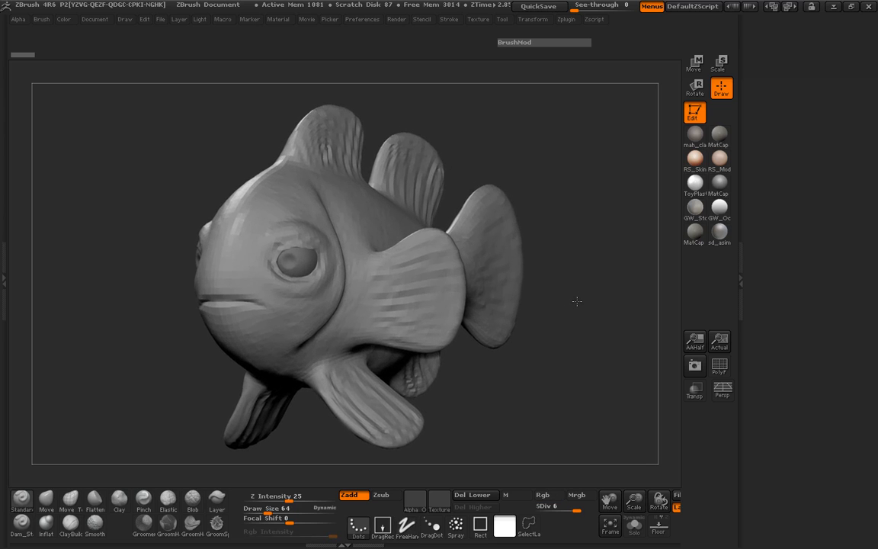
Reposition and enlarge the grey fish on the canvas to frame the render.
left_click_drag(577, 302, 579, 316)
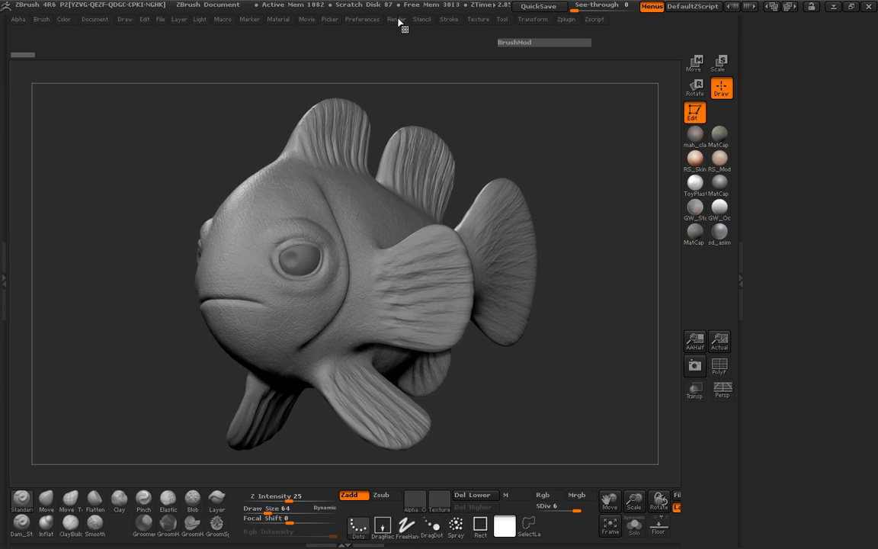
In Render Properties, raise the render detail level and enable soft depth blending.
left_click(395, 19)
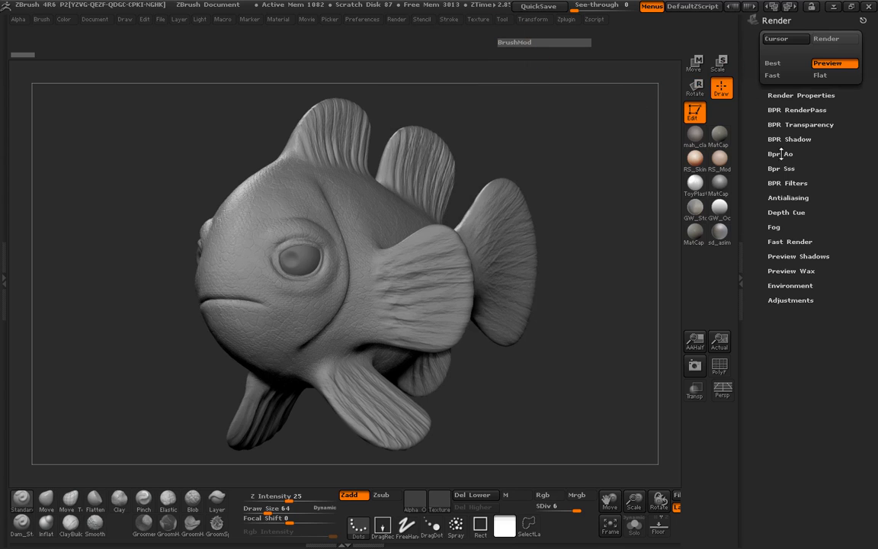
left_click(800, 94)
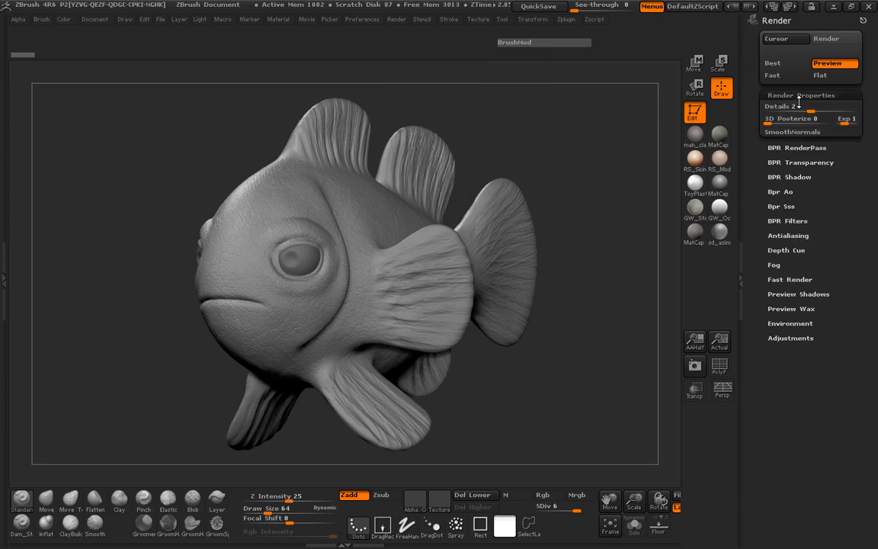
left_click(777, 106)
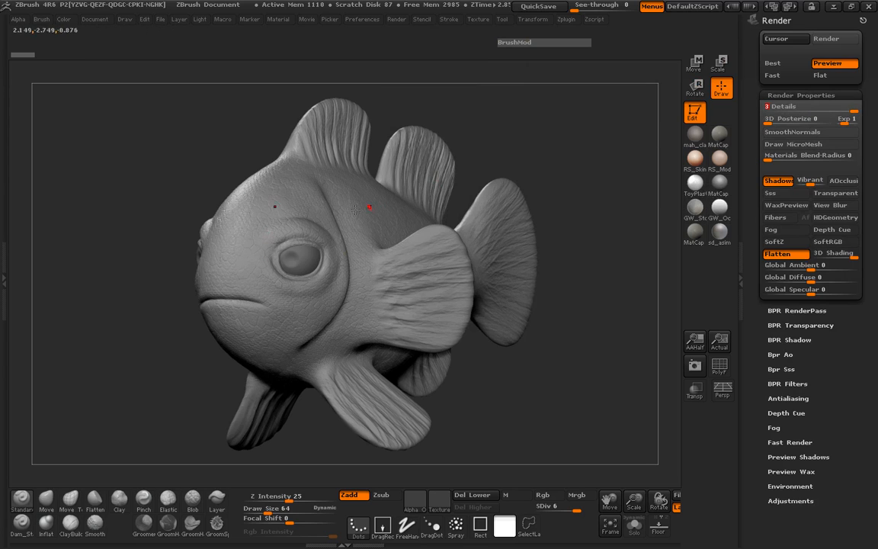
mouse_move(835, 193)
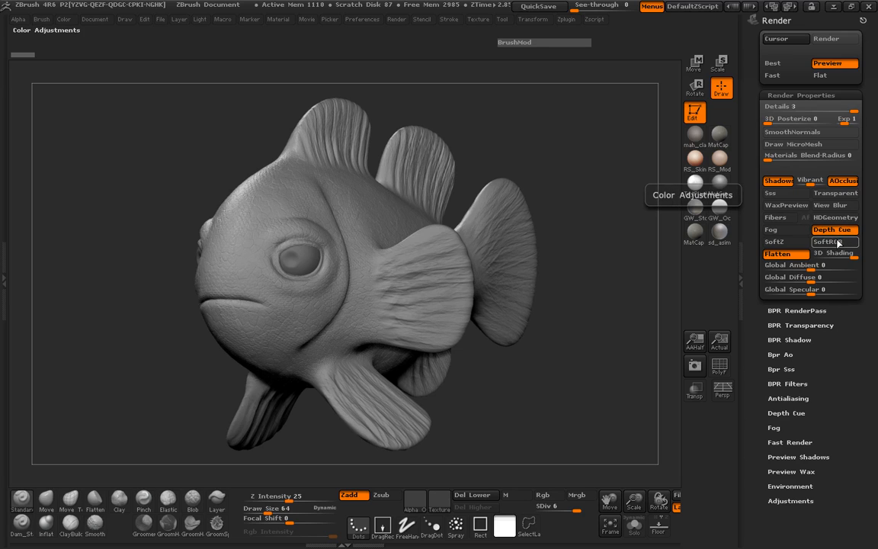
left_click(774, 241)
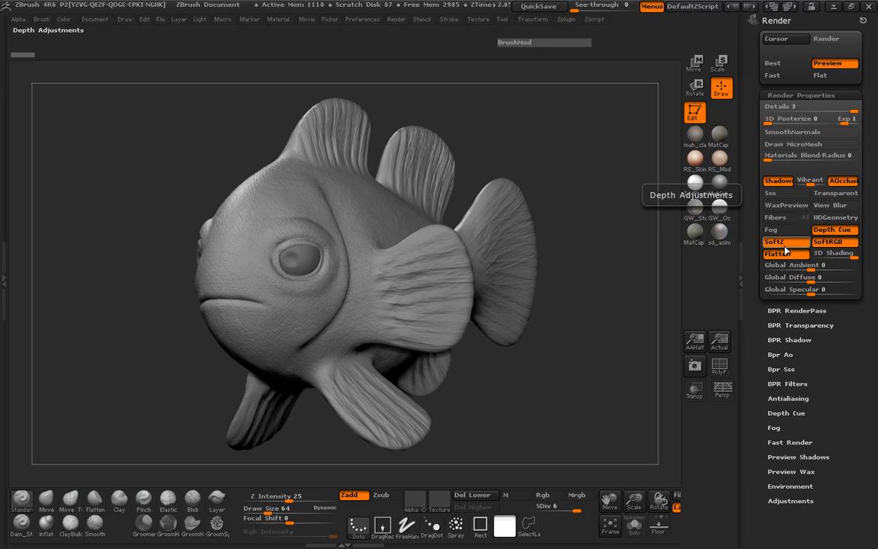
left_click(801, 95)
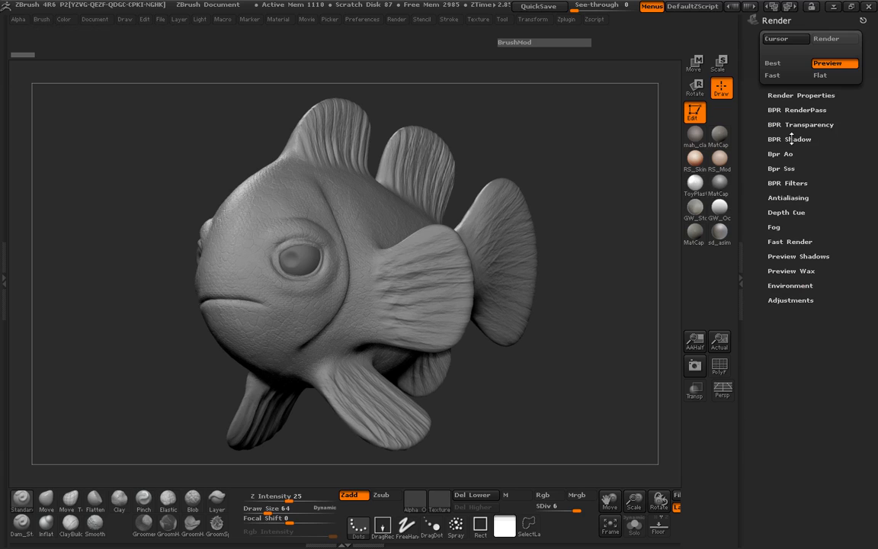
Drag BPR Shadow GStrength and FStrength to about 0.3, and set AO Res 1500 with 60 Rays.
left_click(790, 138)
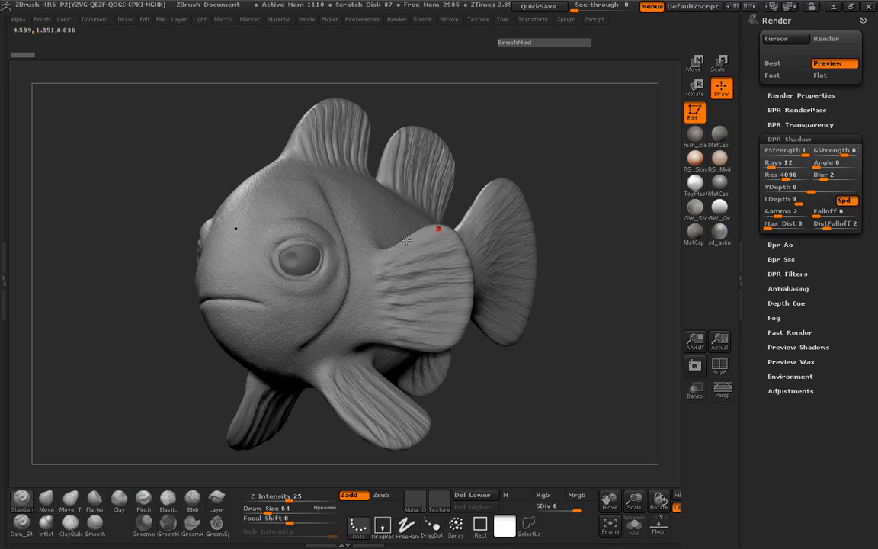
left_click_drag(830, 150, 835, 151)
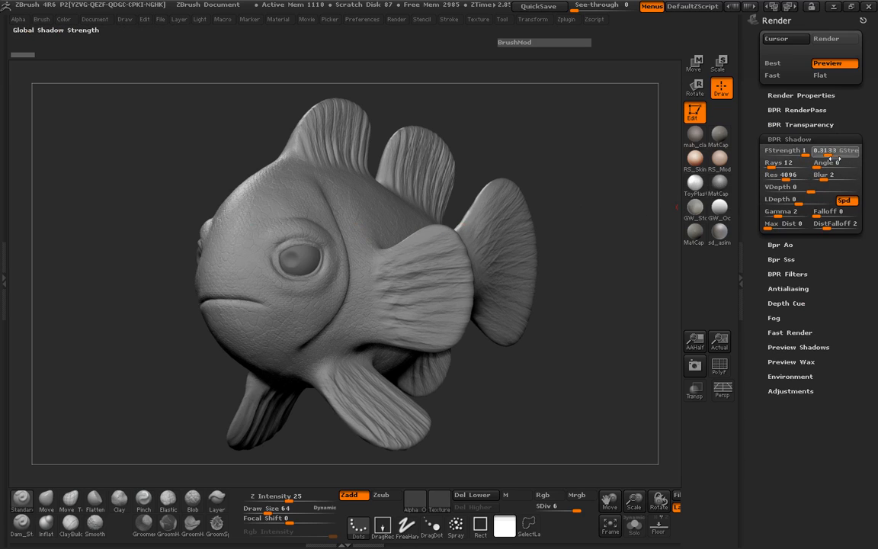
left_click_drag(785, 151, 804, 150)
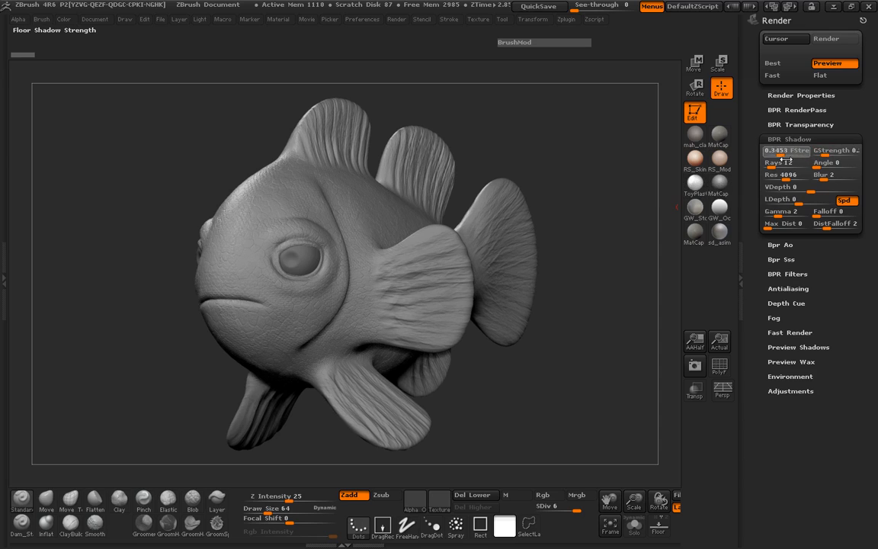
left_click_drag(785, 151, 774, 150)
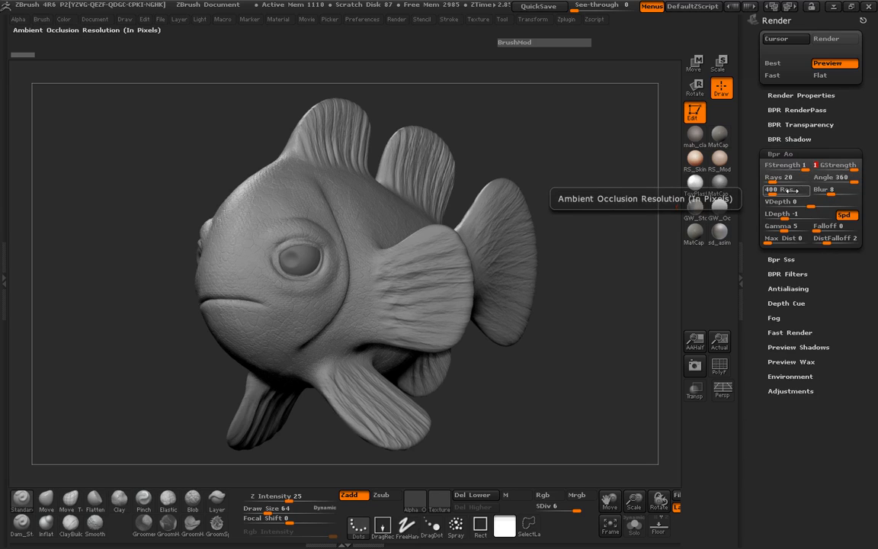
left_click_drag(781, 189, 804, 190)
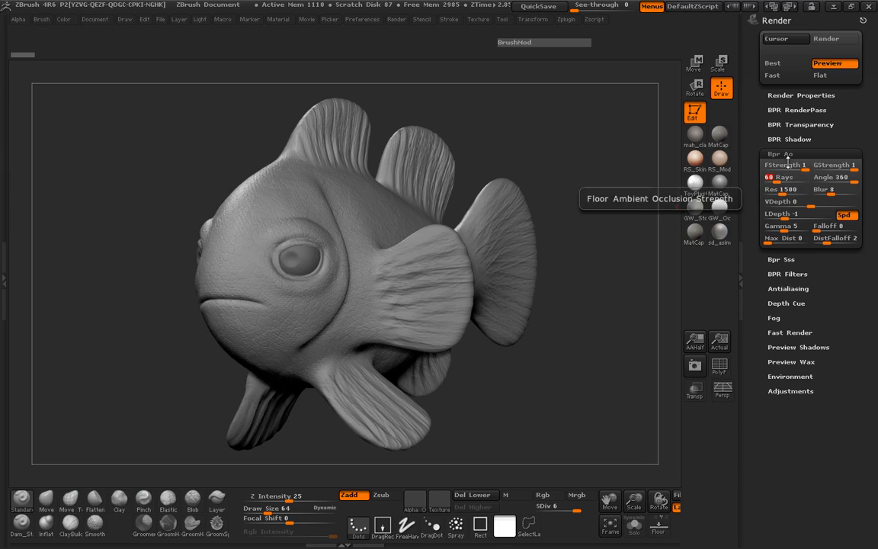
left_click(780, 153)
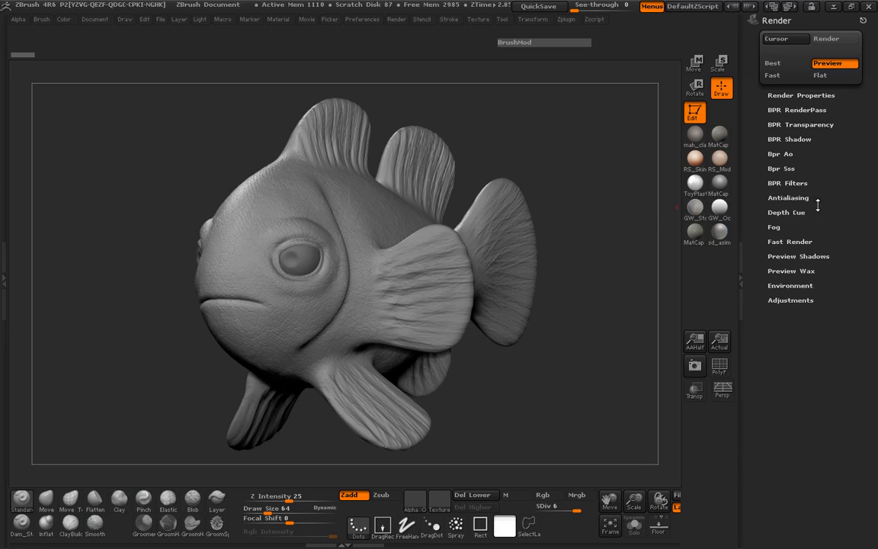
Drag the Render > Depth Cue Softness slider to 8, then collapse Depth Cue.
left_click(786, 211)
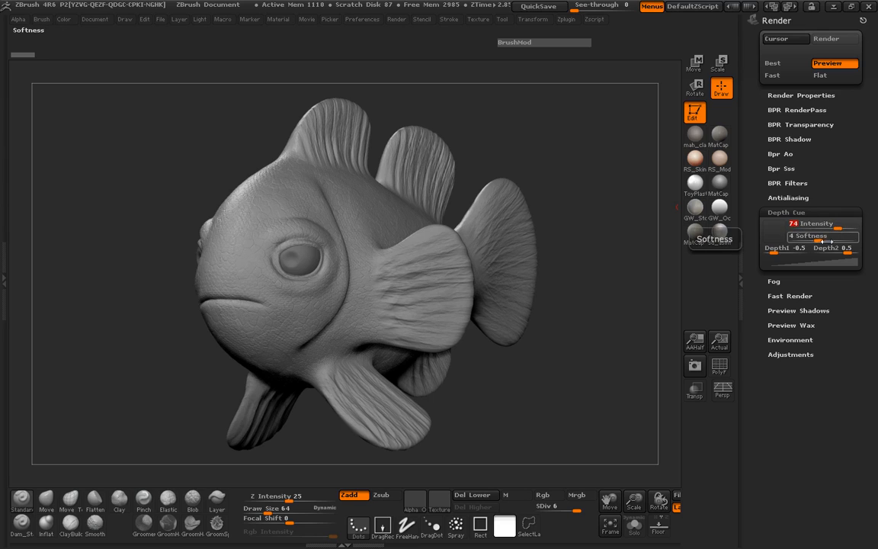
left_click_drag(807, 235, 853, 235)
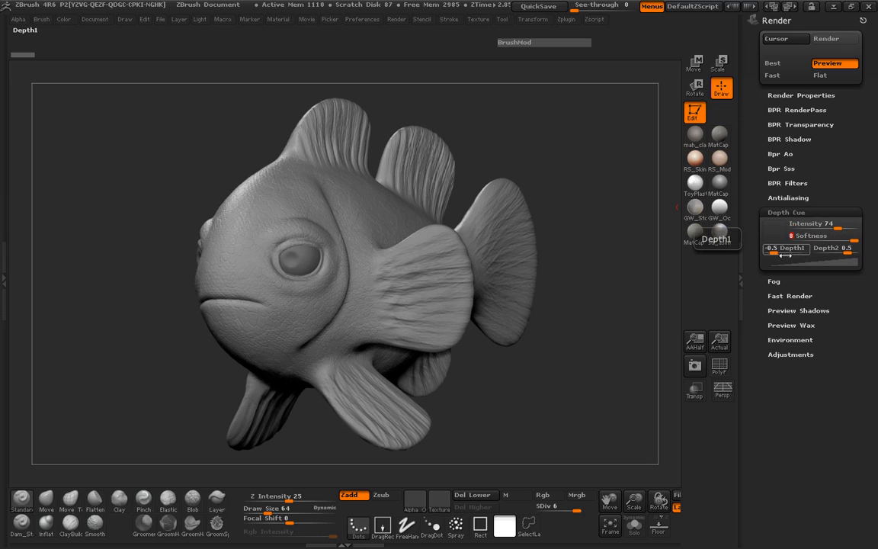
left_click(786, 212)
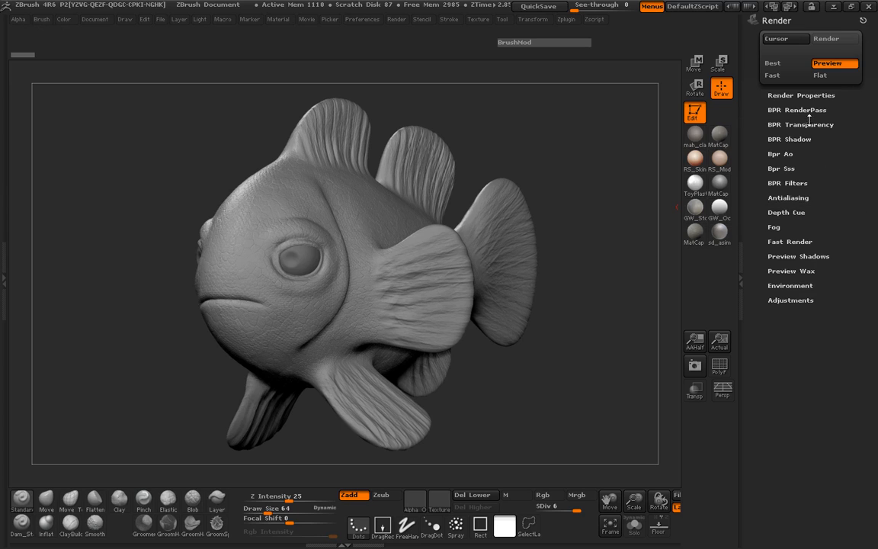
Expand Render > BPR RenderPass, showing SPix 7 and SSharp 67.
left_click(797, 110)
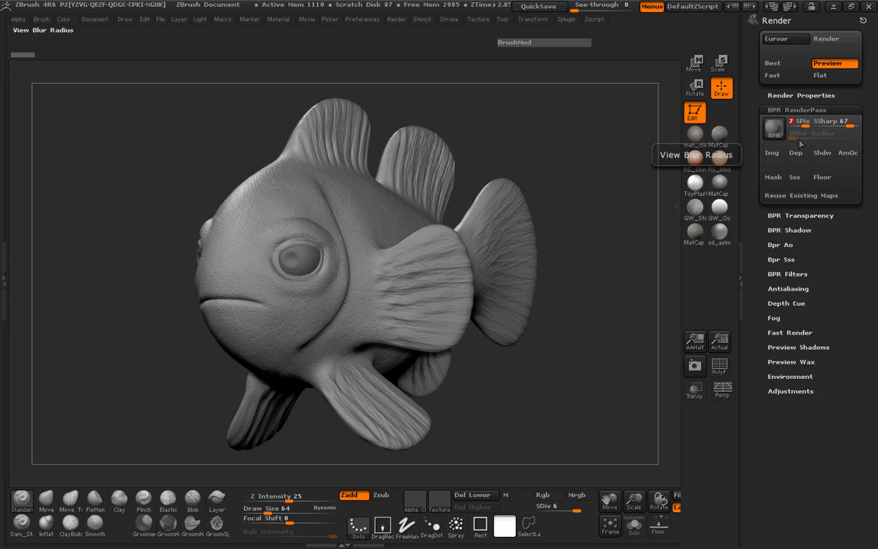
mouse_move(800, 122)
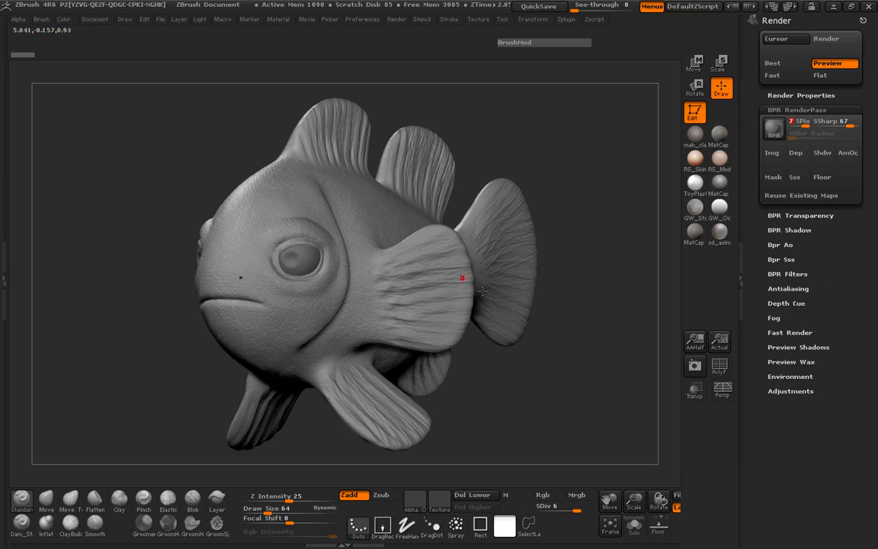
mouse_move(638, 338)
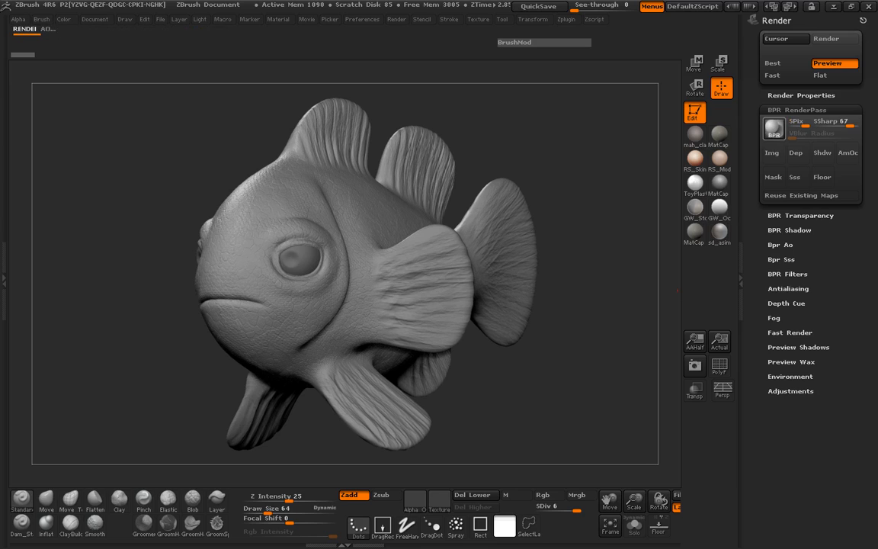
Run a BPR render of the grey fish to fill the shaded, depth, shadow, AO and mask passes.
left_click(773, 128)
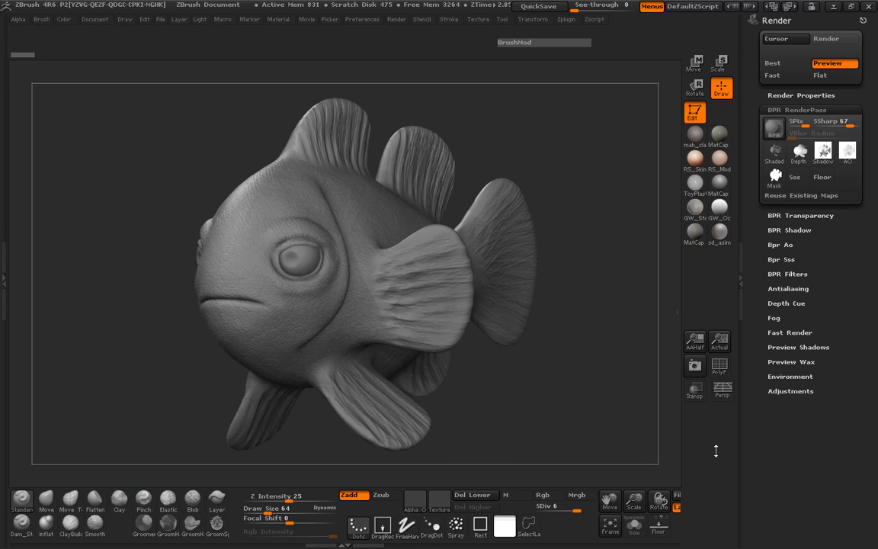
left_click(542, 495)
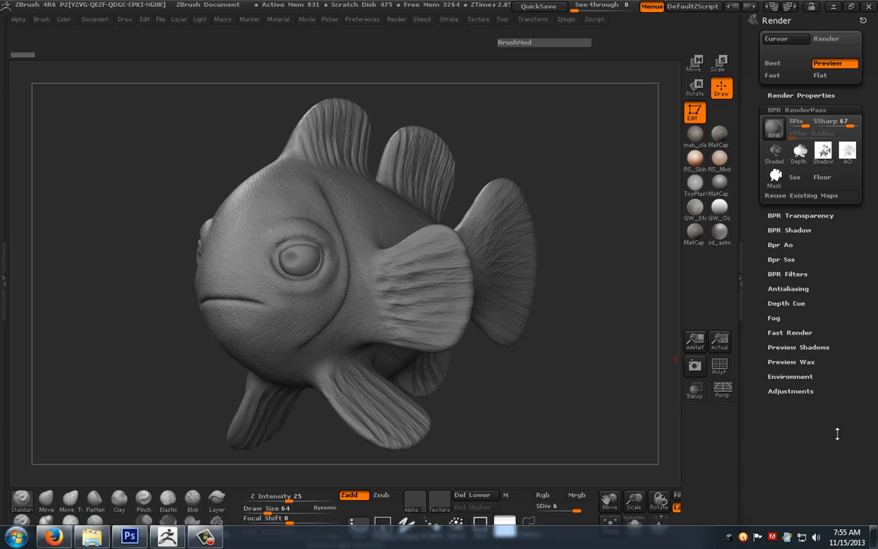
In Photoshop, create a new 1440×900 document from the clipboard screenshot.
left_click(129, 537)
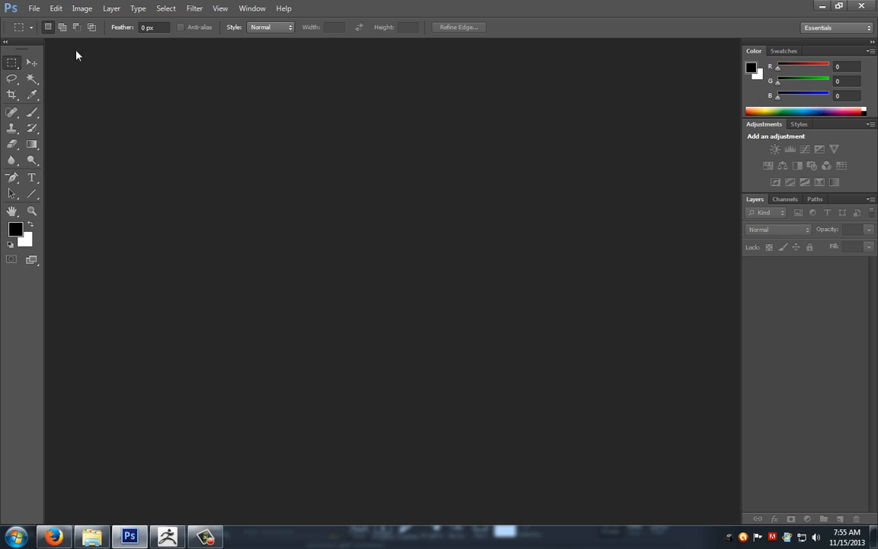
left_click(33, 9)
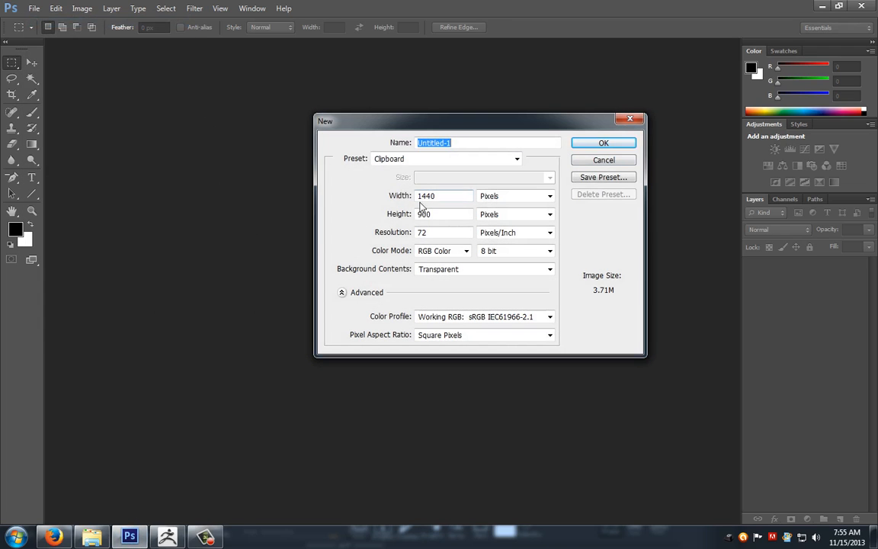
mouse_move(453, 189)
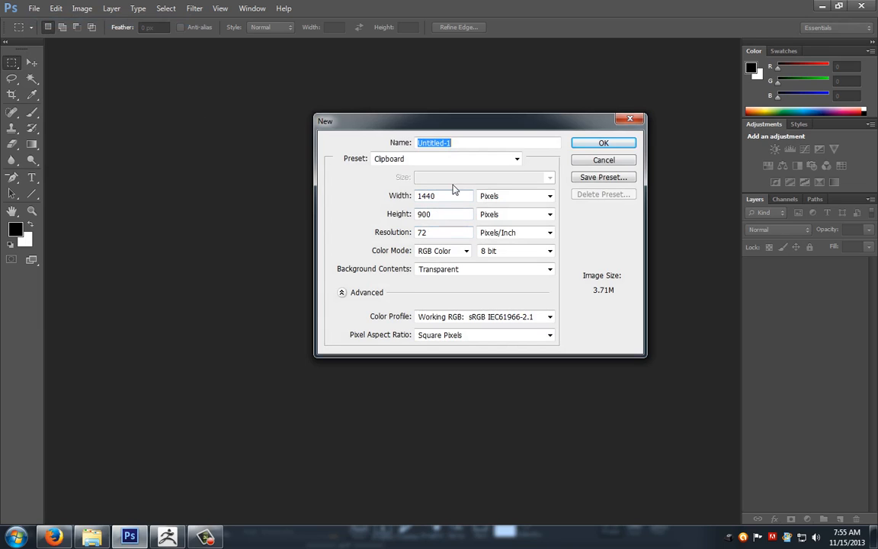
left_click(603, 142)
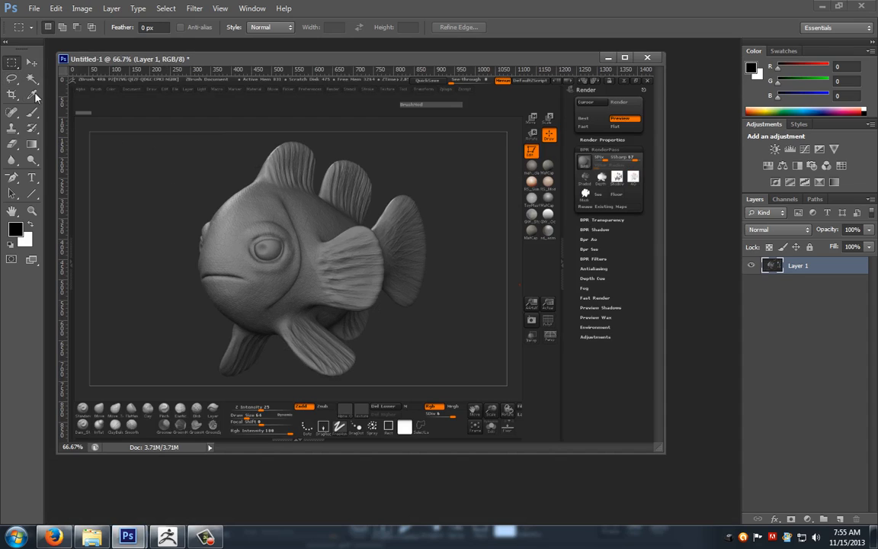
mouse_move(185, 145)
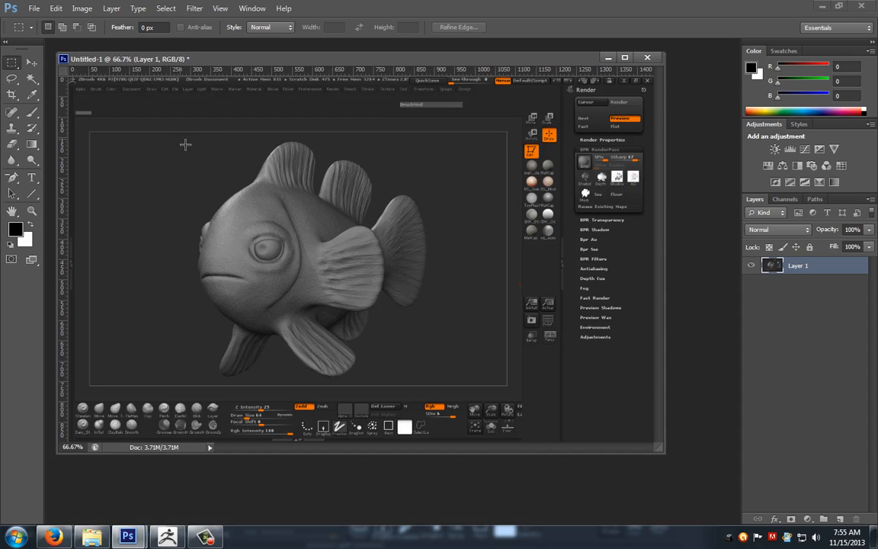
Marquee the rectangle around the fish, invert the selection and delete the surrounding screenshot.
left_click_drag(179, 141, 214, 385)
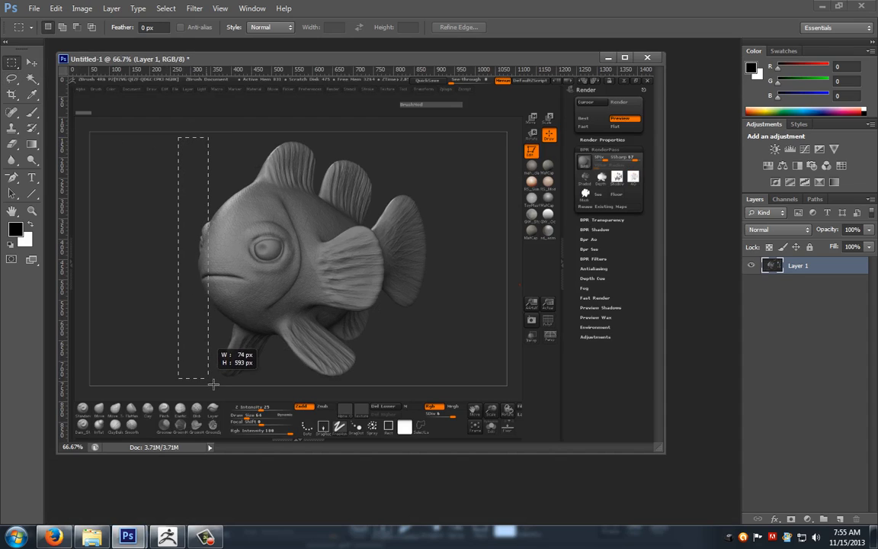
left_click_drag(214, 385, 438, 389)
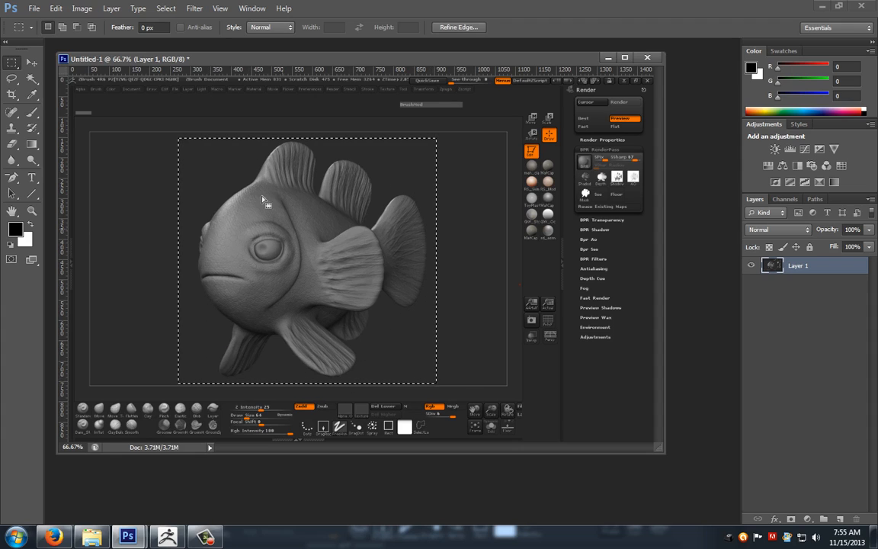
left_click(165, 9)
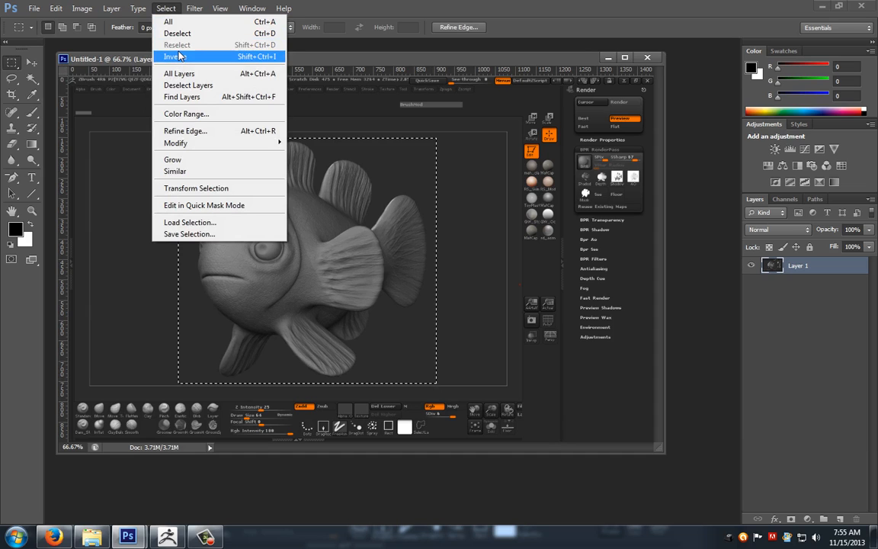
left_click(175, 57)
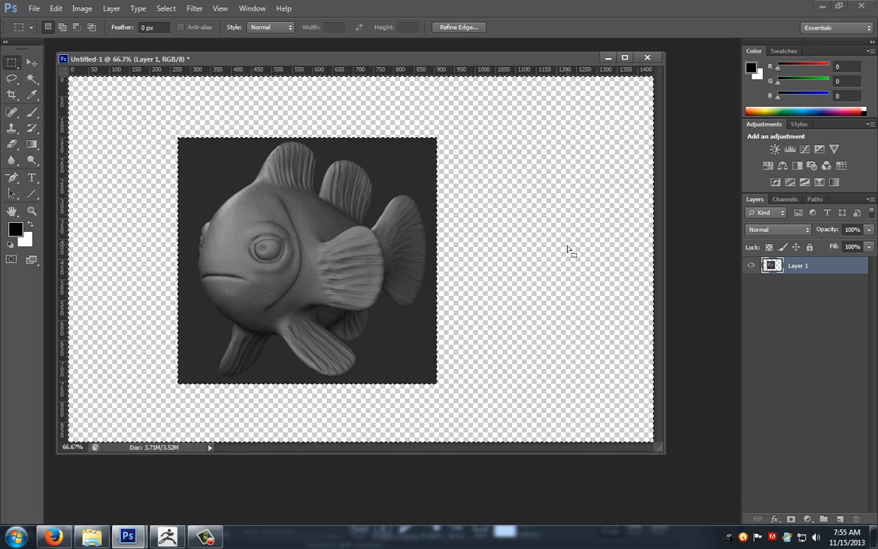
left_click(798, 264)
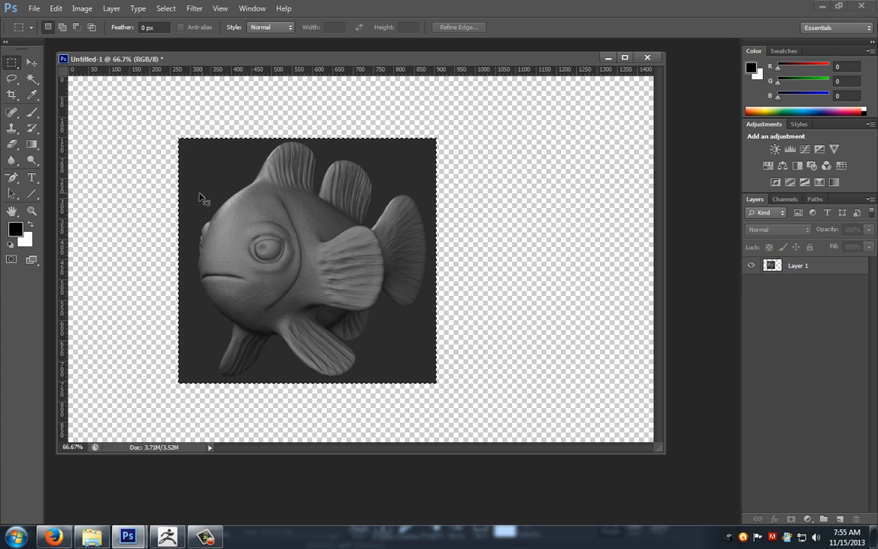
Create a new document, then close the mistaken full-screenshot document without saving.
left_click(34, 9)
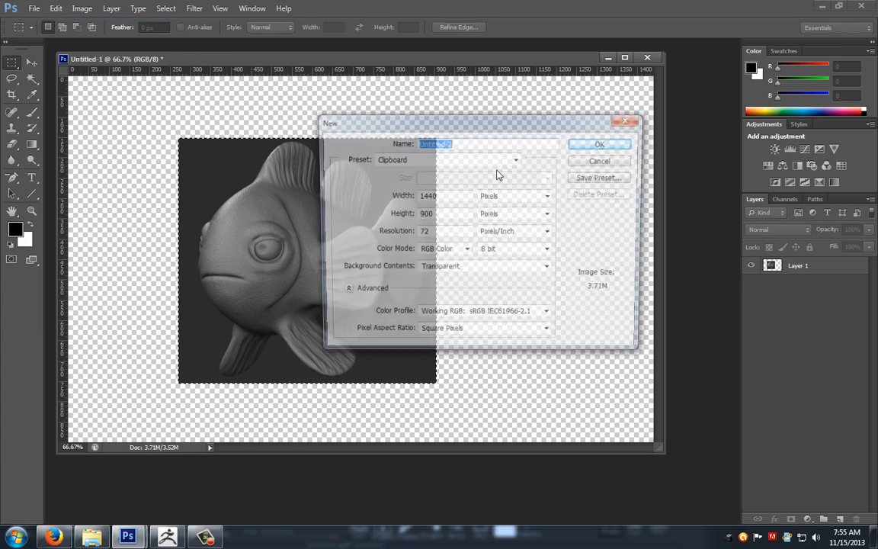
left_click(599, 144)
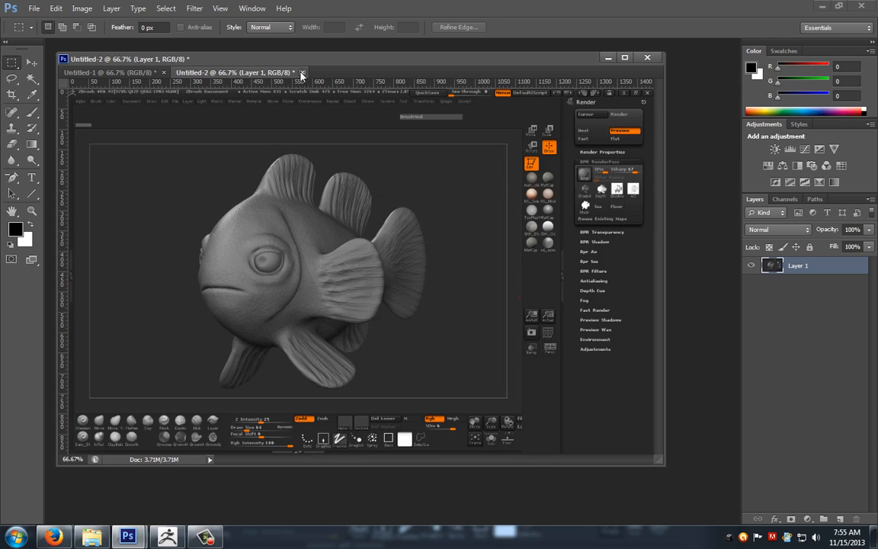
left_click(302, 73)
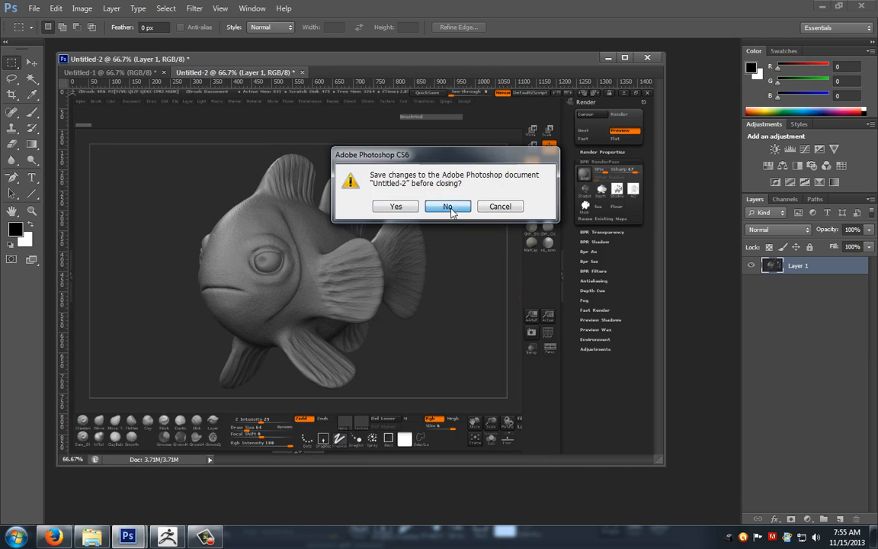
left_click(447, 206)
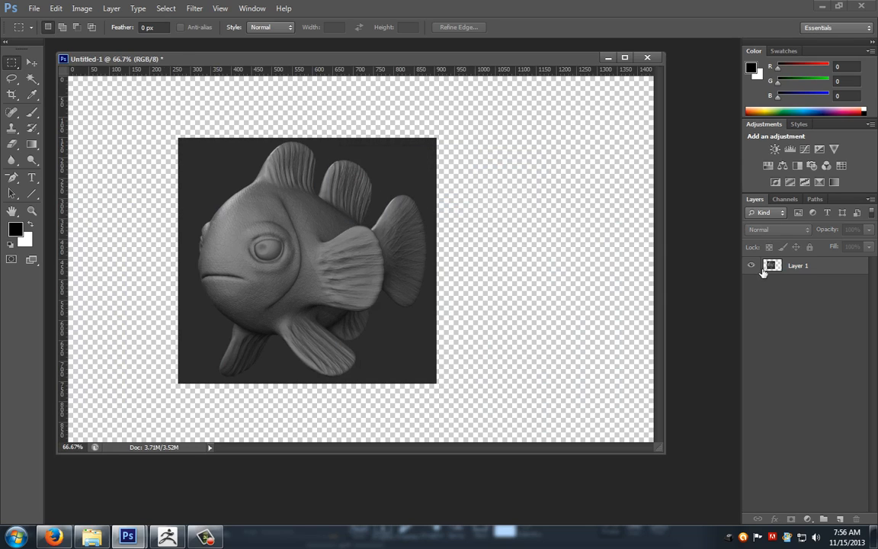
Select the fish layer's contents and create a new document sized to the copied fish render.
left_click(797, 265)
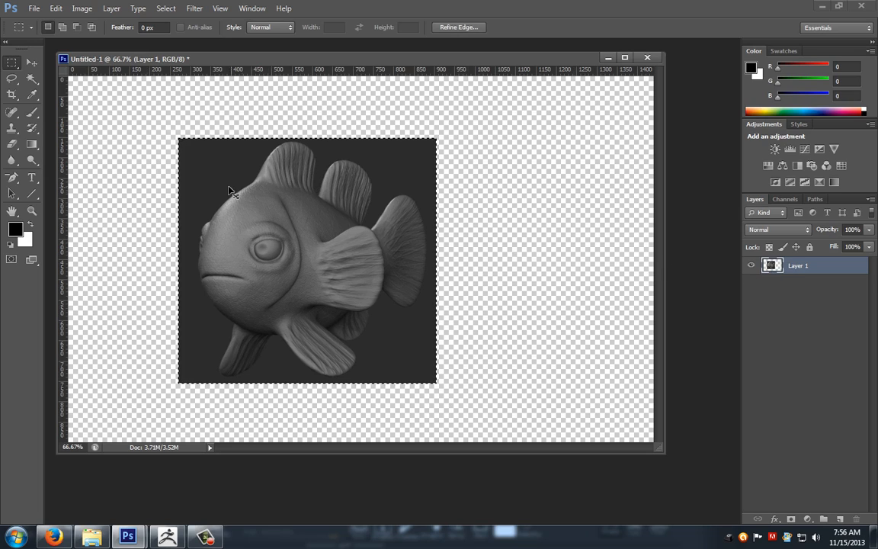
left_click(34, 8)
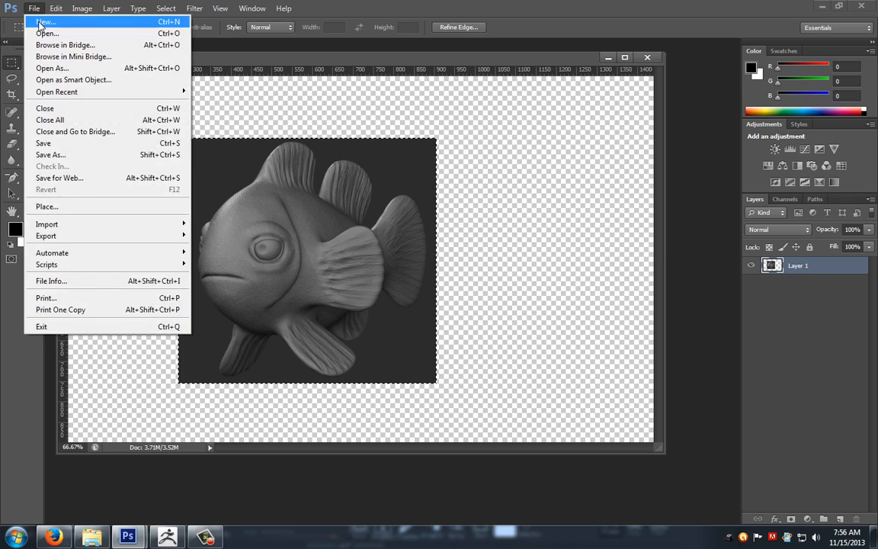
left_click(45, 21)
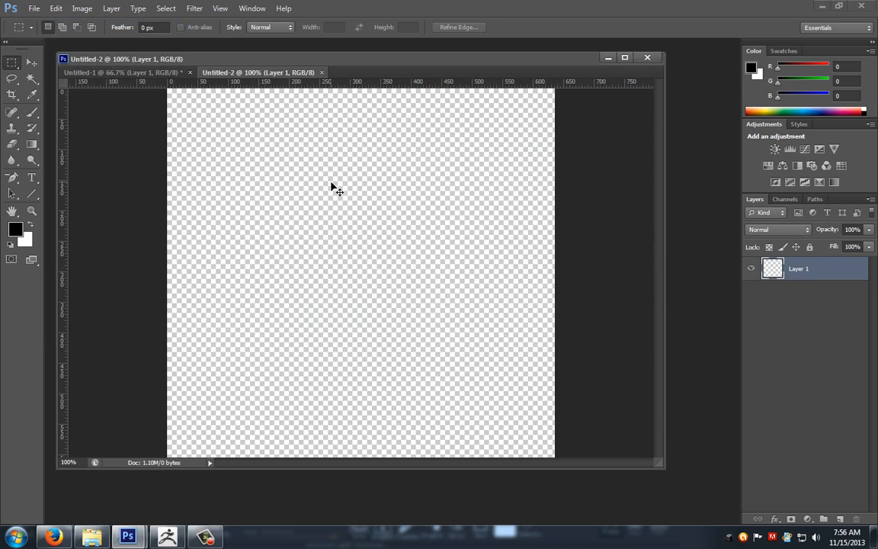
left_click(118, 71)
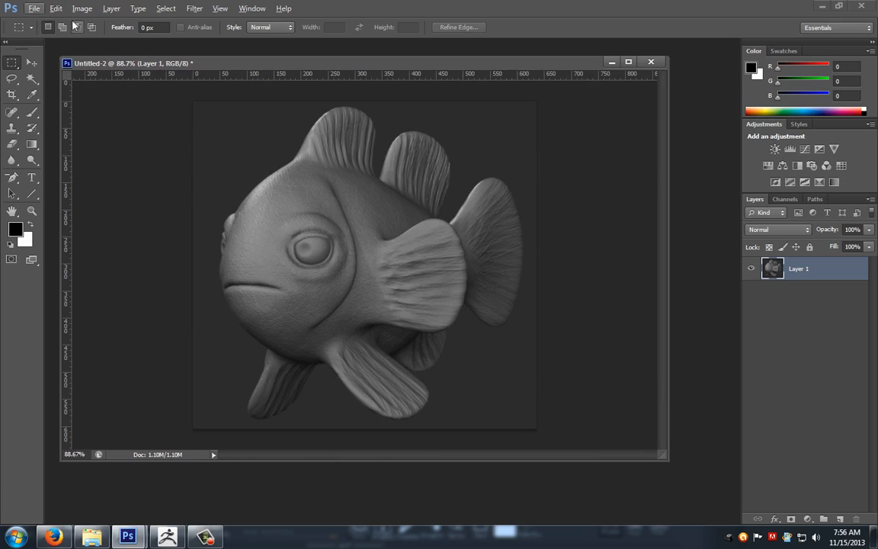
Resize the image to 3250 px wide with proportions constrained, giving 3250 × 3092 pixels.
left_click(82, 8)
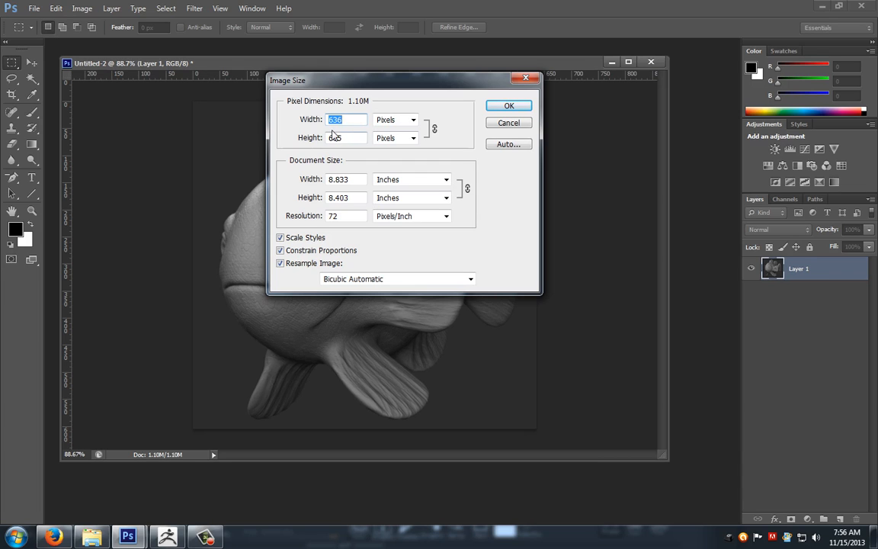
type("3250")
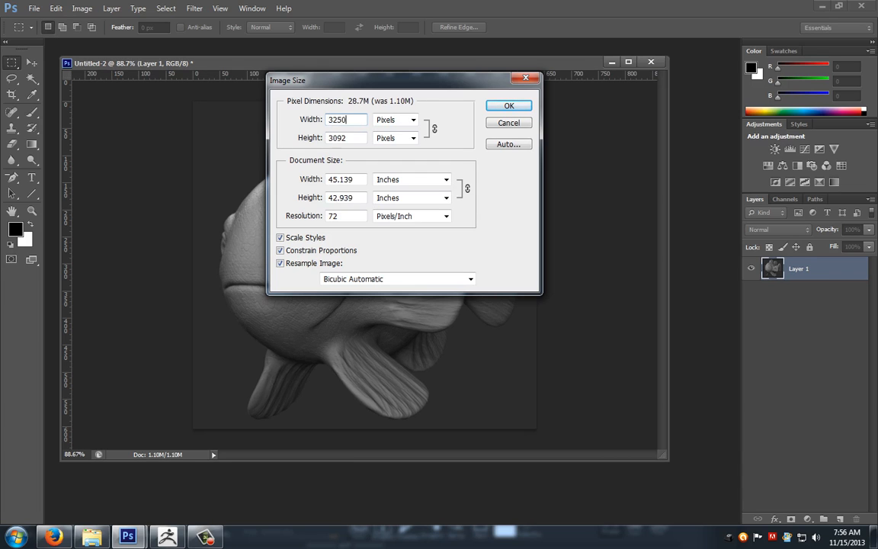
left_click(508, 106)
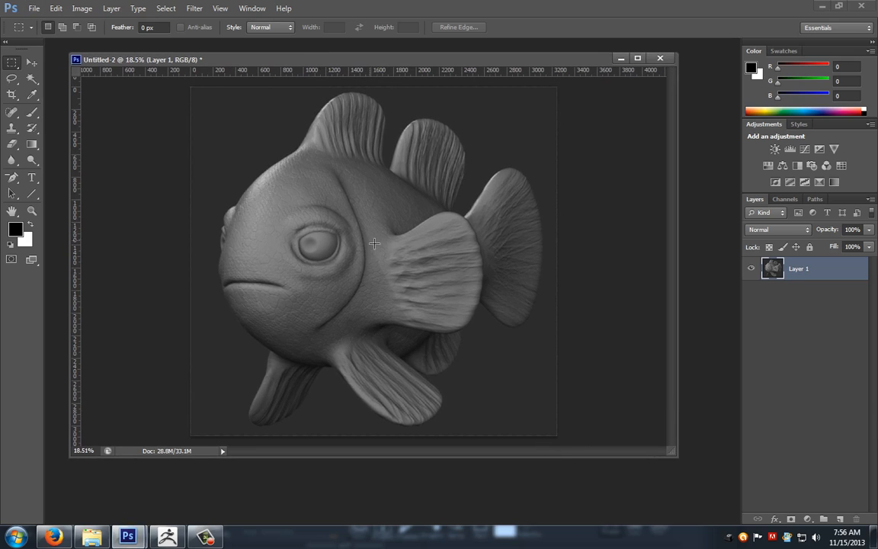
mouse_move(320, 257)
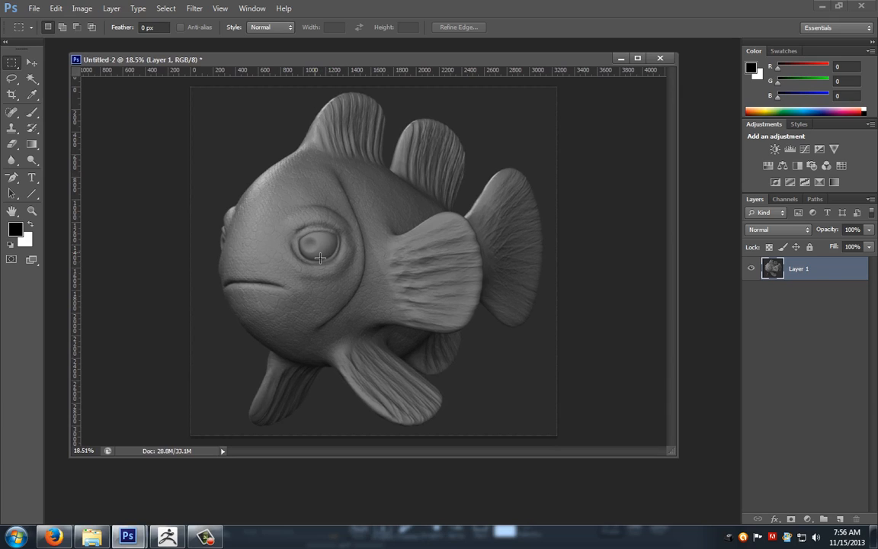
mouse_move(329, 246)
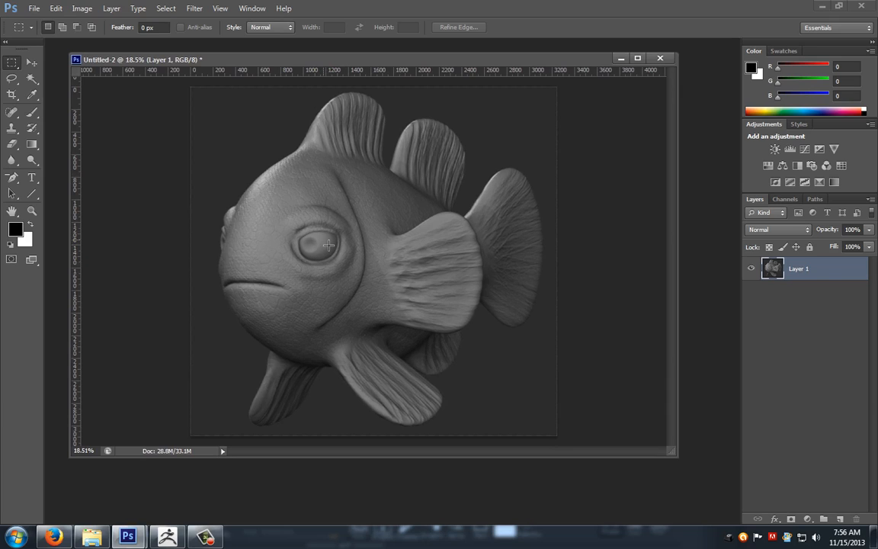
mouse_move(339, 253)
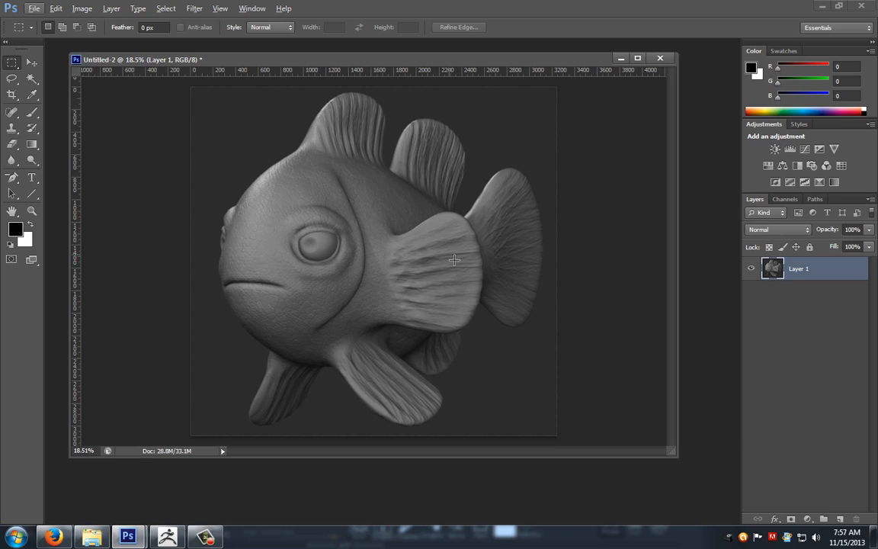
mouse_move(255, 246)
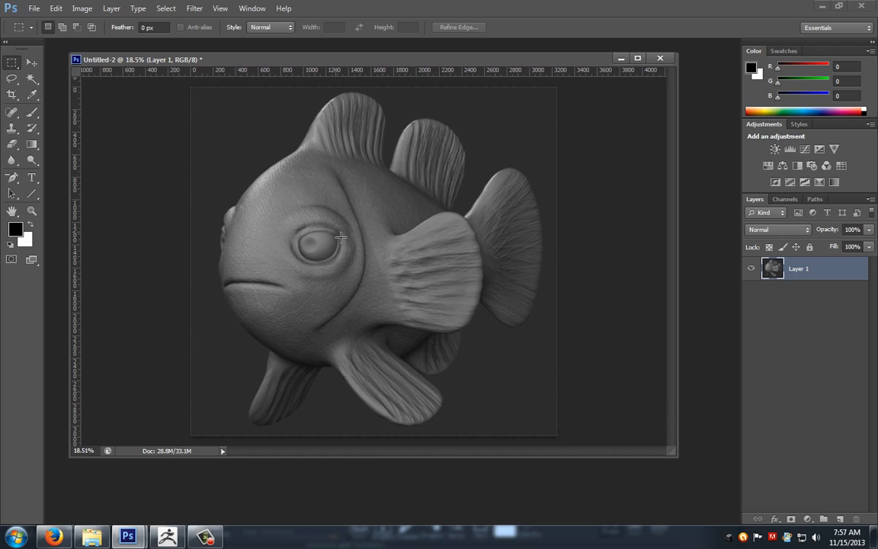
mouse_move(364, 246)
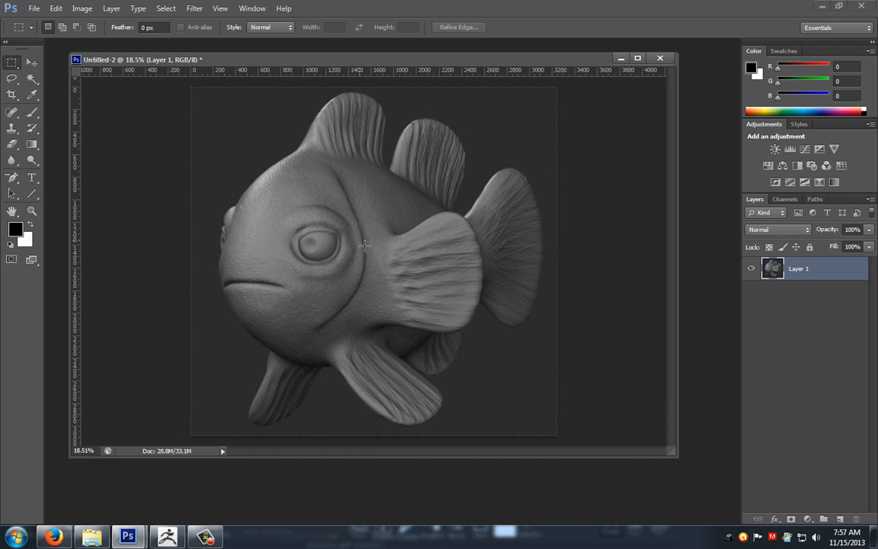
mouse_move(374, 254)
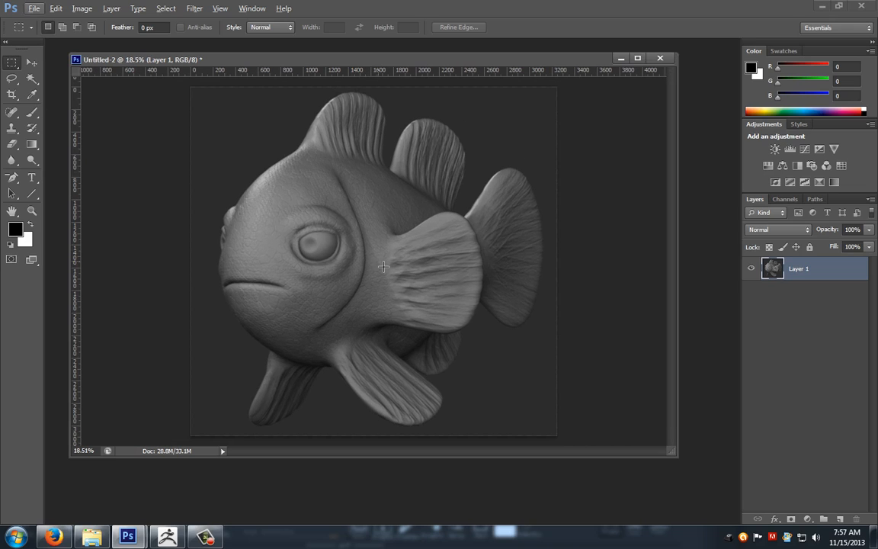
mouse_move(460, 282)
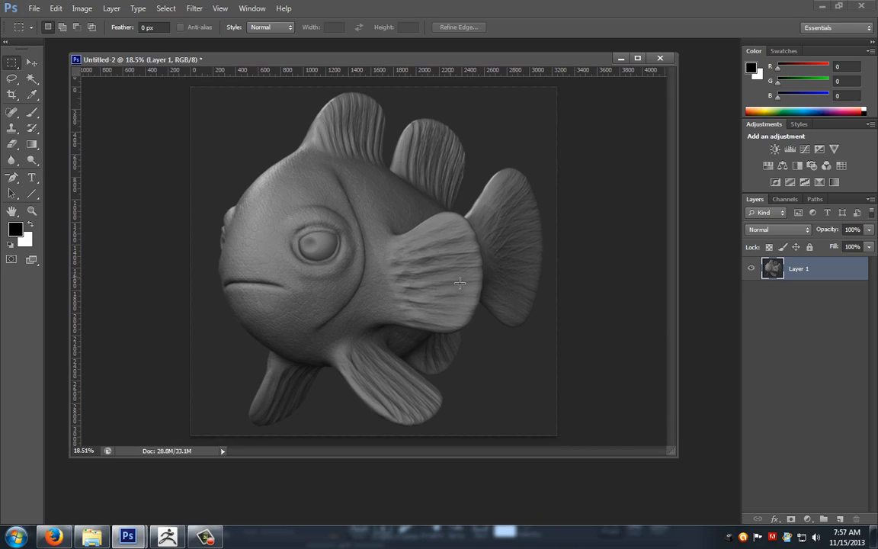